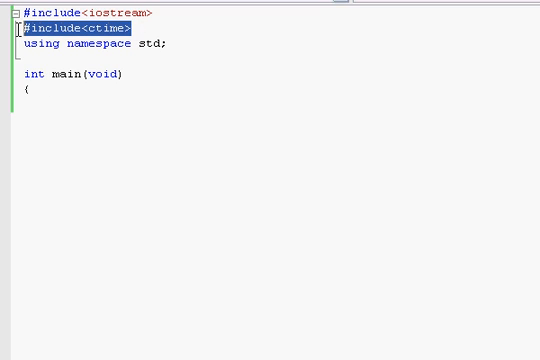
- Declare int iGumballs, int iUserguess and int iGuesses = 0 at the top of main
{"action": "left_click", "coordinate": [157, 139]}
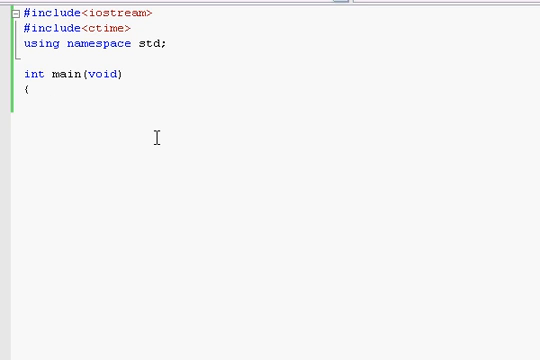
{"action": "type", "text": "int i"}
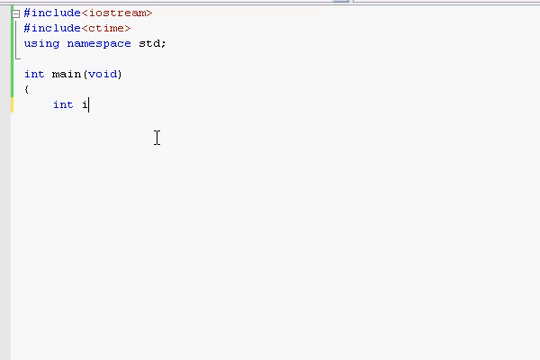
{"action": "type", "text": "Gumballs"}
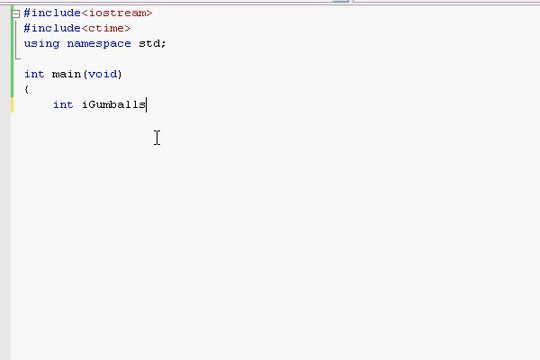
{"action": "type", "text": ";"}
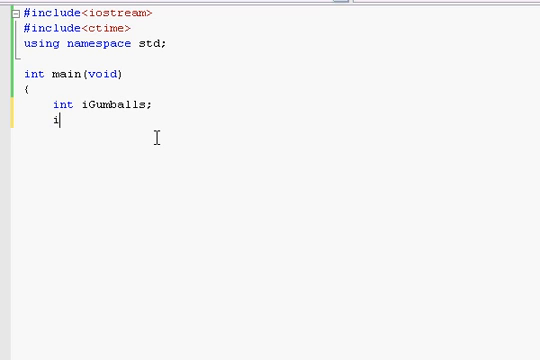
{"action": "type", "text": "nt i"}
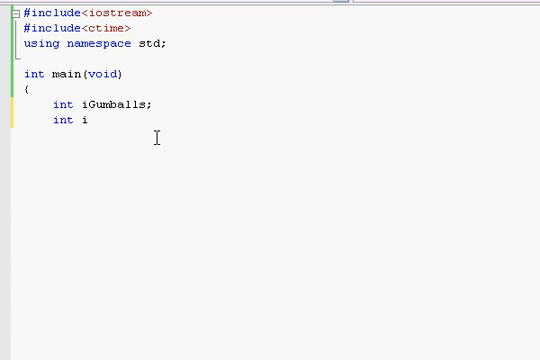
{"action": "type", "text": "Userguess;"}
{"action": "type", "text": "int i"}
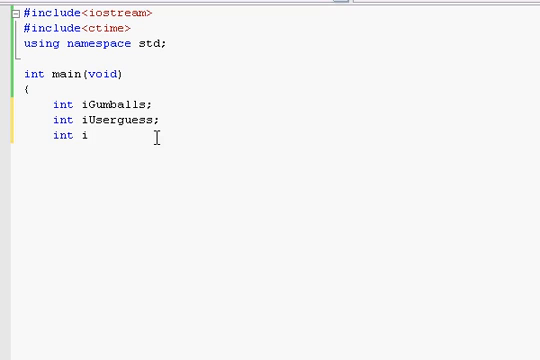
{"action": "type", "text": "Guesses"}
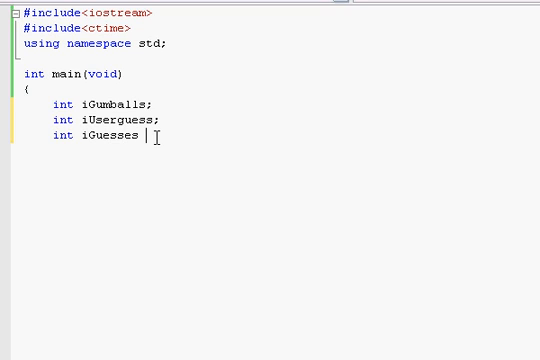
{"action": "type", "text": "= 0;"}
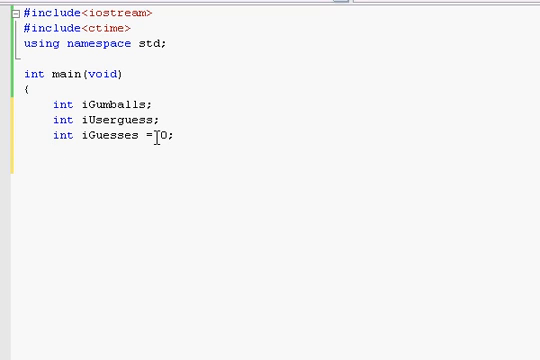
- Add while(true) with system("CLS"), cin.clear() and iGuesses = 0 inside
{"action": "type", "text": "wh"}
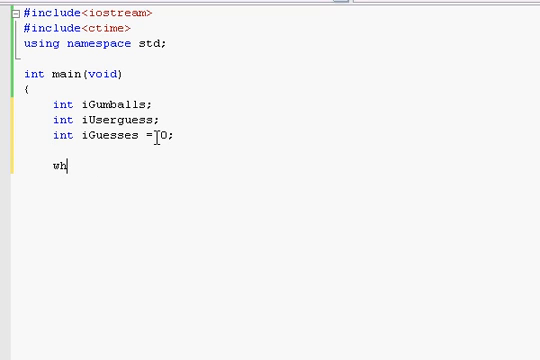
{"action": "type", "text": "ile(true)"}
{"action": "type", "text": "{"}
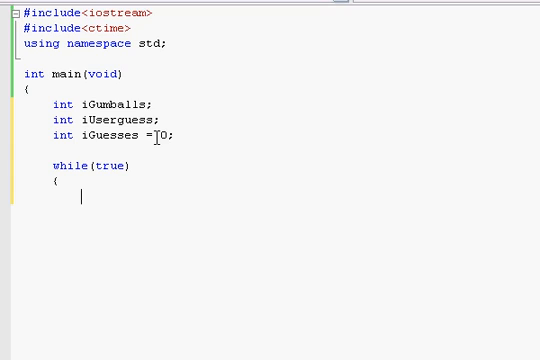
{"action": "type", "text": "system("}
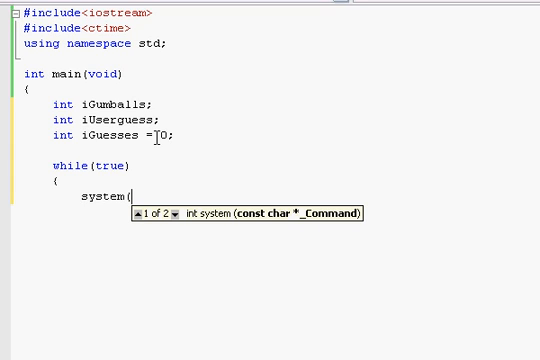
{"action": "type", "text": "\"CLS\");"}
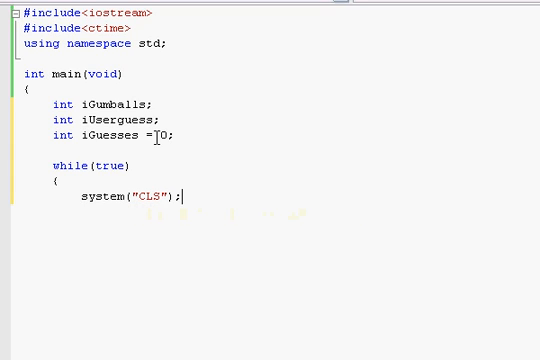
{"action": "type", "text": "cin."}
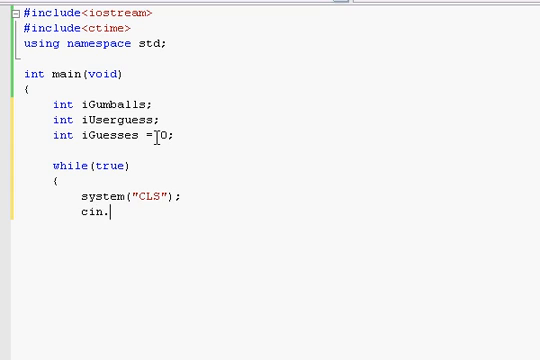
{"action": "type", "text": "clear();"}
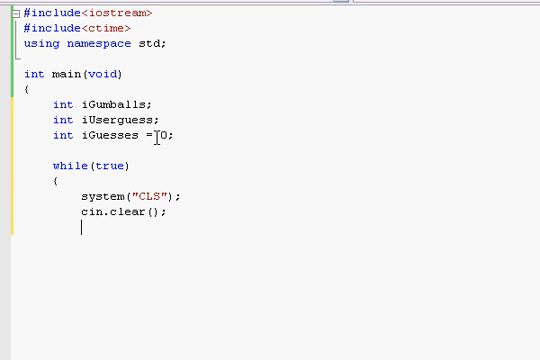
{"action": "type", "text": "iGuesses"}
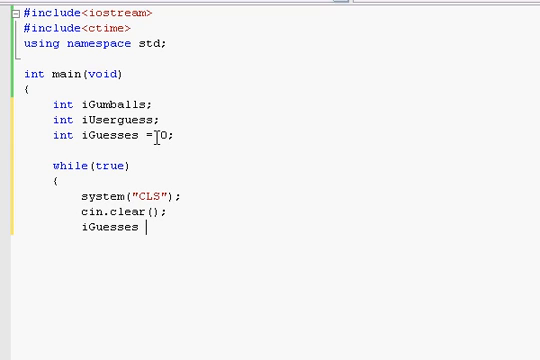
{"action": "type", "text": "= 0;"}
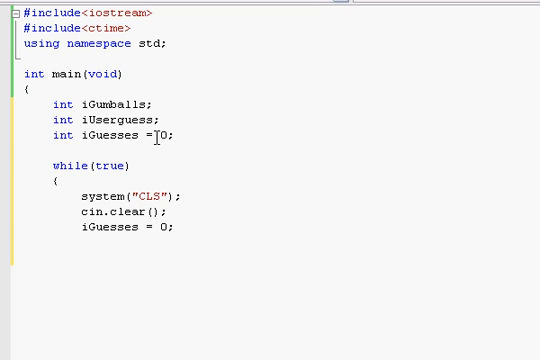
- Seed the random generator with srand(static_cast<unsigned int>(time(0)))
{"action": "type", "text": "srand("}
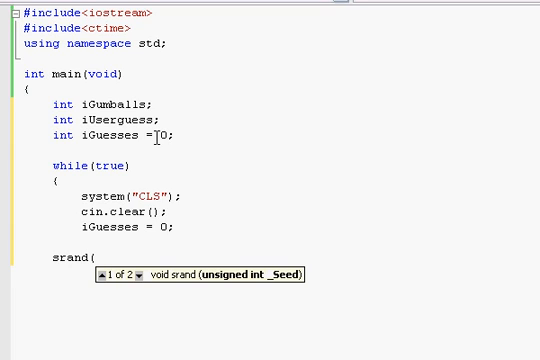
{"action": "type", "text": "stati"}
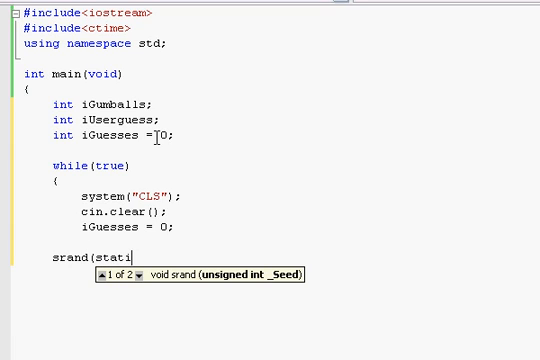
{"action": "type", "text": "c_cast<unsigned in"}
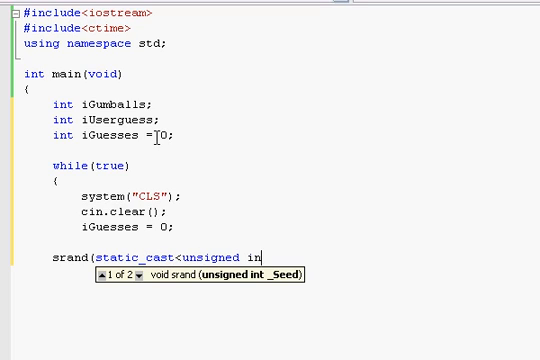
{"action": "type", "text": "t>"}
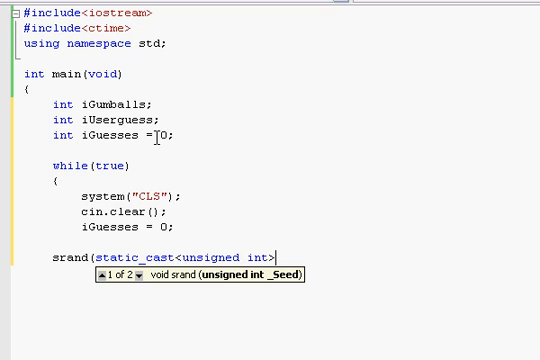
{"action": "type", "text": "(time"}
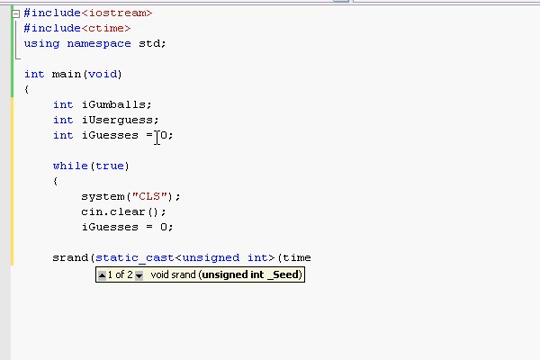
{"action": "type", "text": "(0)"}
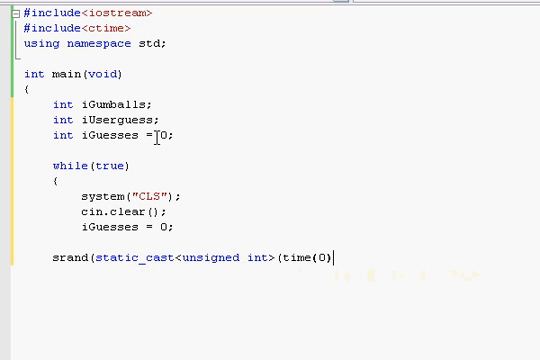
{"action": "type", "text": "));"}
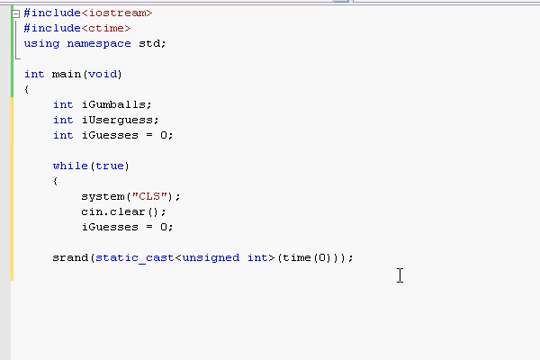
- Set iGumballs to rand()%1000+1
{"action": "type", "text": "iGumballs ="}
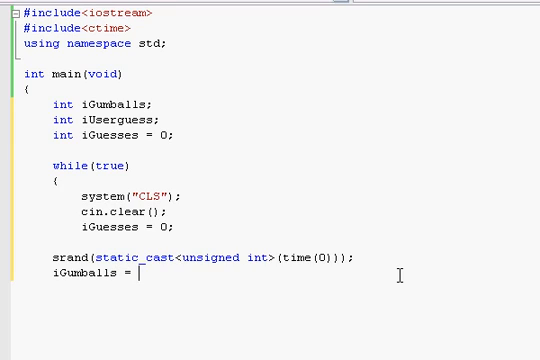
{"action": "type", "text": "rand()"}
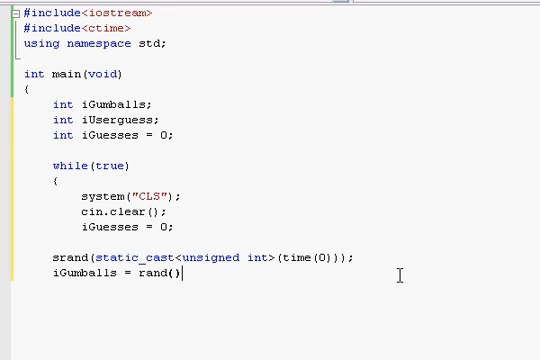
{"action": "type", "text": "%"}
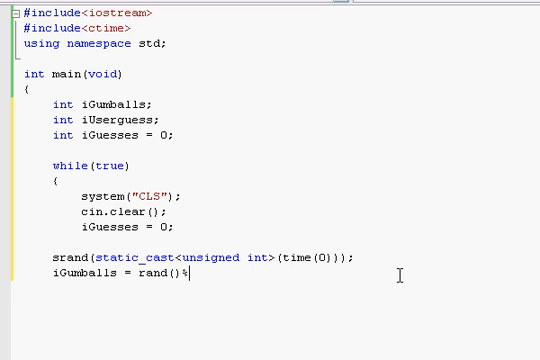
{"action": "type", "text": "1000+1;"}
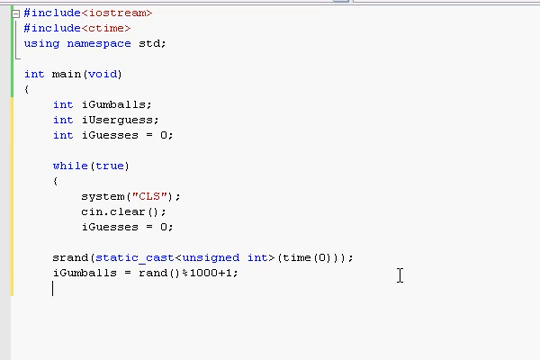
- Print "How many gumballs are in the gumball jar, you guess!" and read cin >> iUserguess
{"action": "type", "text": "cout <<"}
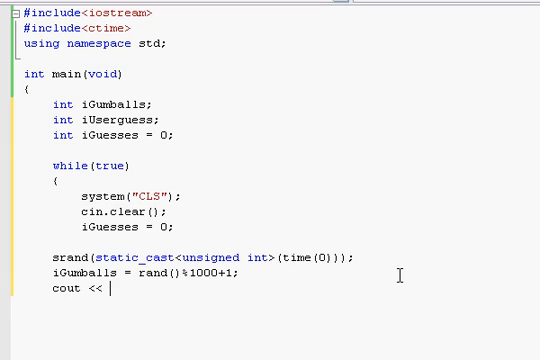
{"action": "type", "text": "\"How many gu"}
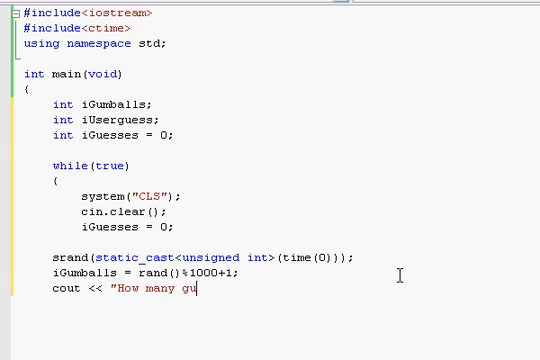
{"action": "type", "text": "mballs are in the"}
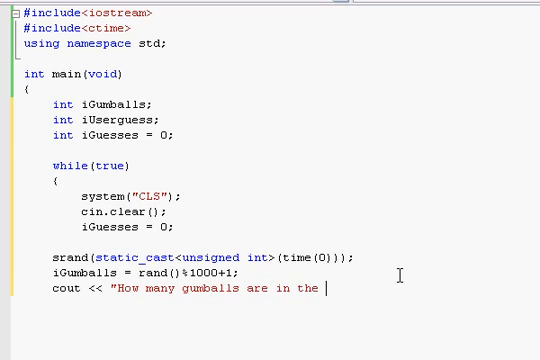
{"action": "type", "text": "gumball jart"}
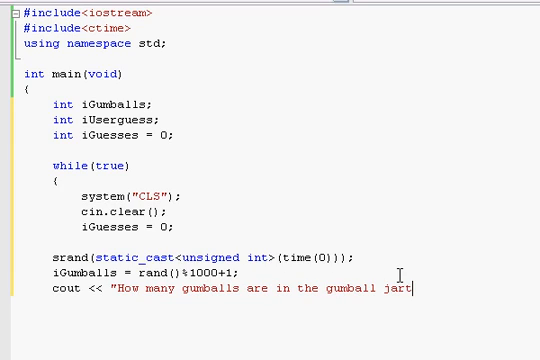
{"action": "type", "text": ", yo"}
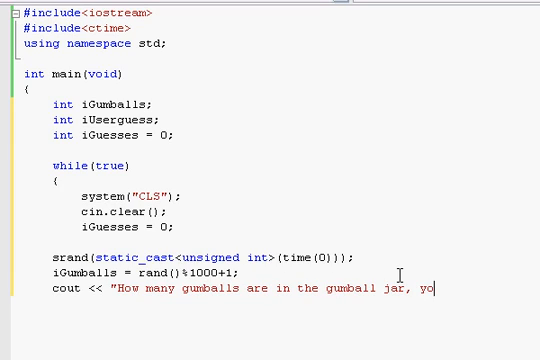
{"action": "type", "text": "u guess!"}
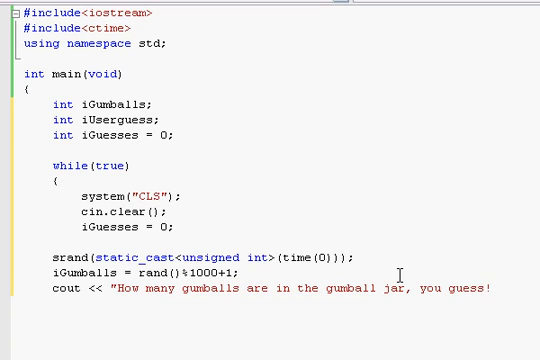
{"action": "type", "text": "<< endl"}
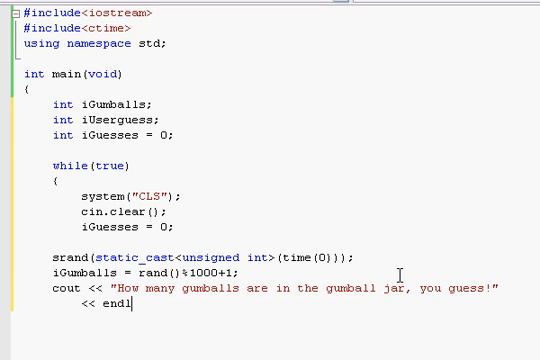
{"action": "type", "text": ";"}
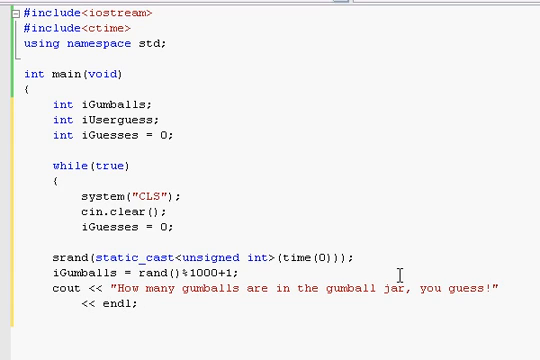
{"action": "scroll", "scroll_direction": "down", "scroll_amount": 3}
{"action": "type", "text": "cin i"}
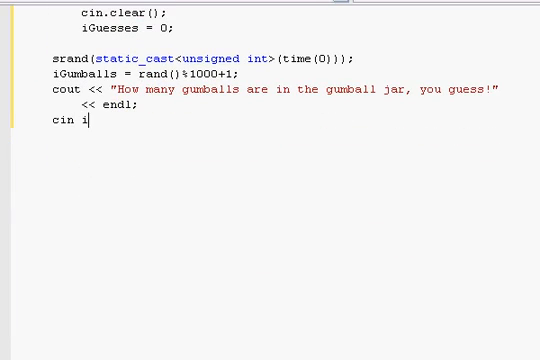
{"action": "type", "text": "Userguess;"}
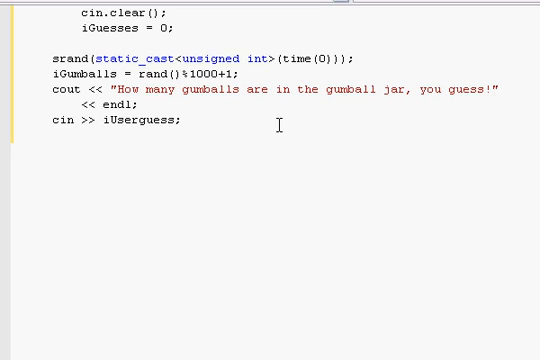
- Add if checks printing "Too High!" and "Too Low!" when iUserguess misses iGumballs
{"action": "type", "text": "if("}
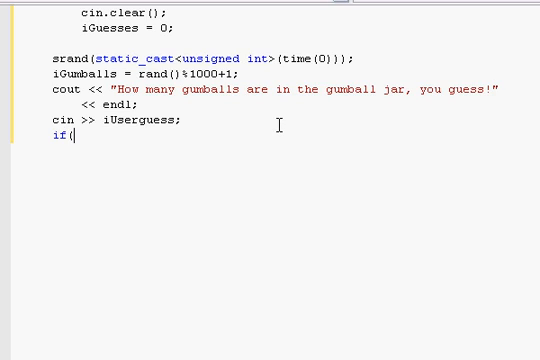
{"action": "type", "text": "iUserguess"}
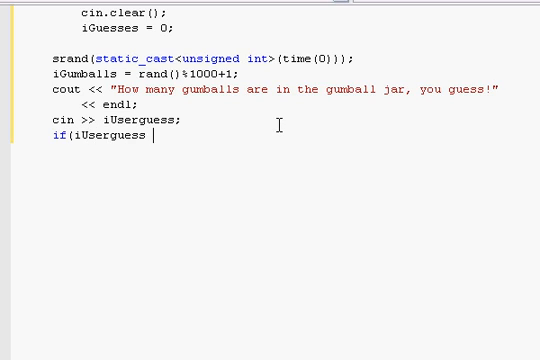
{"action": "type", "text": "> iGumballs"}
{"action": "type", "text": "{"}
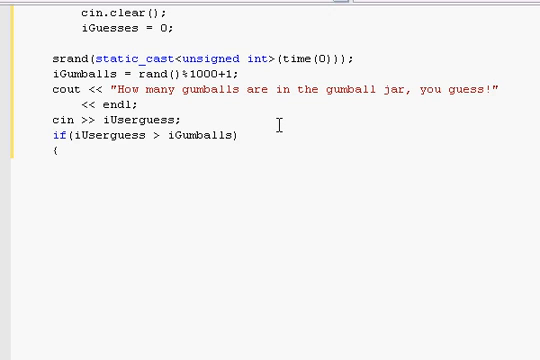
{"action": "type", "text": "cout <"}
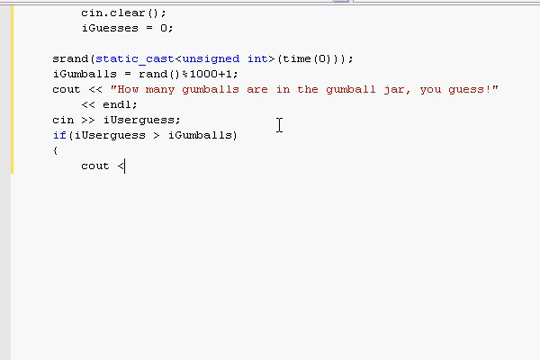
{"action": "type", "text": "< \"T"}
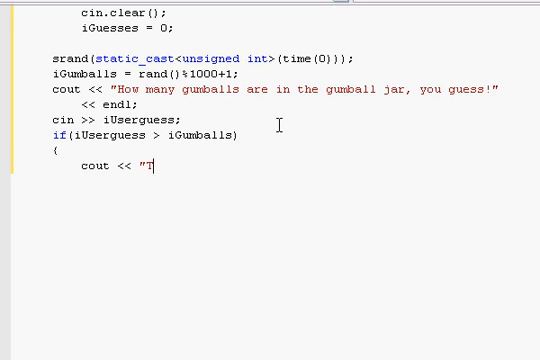
{"action": "type", "text": "oo High!\" << endl << endl;"}
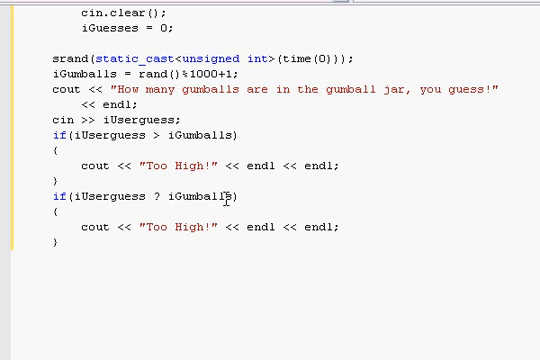
{"action": "type", "text": "<"}
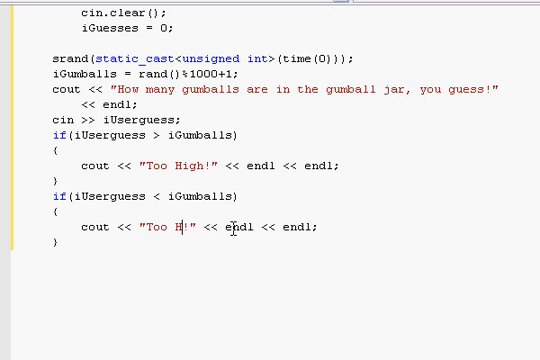
{"action": "type", "text": "L"}
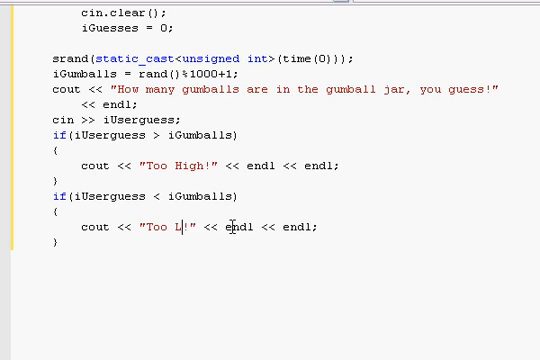
{"action": "type", "text": "ow"}
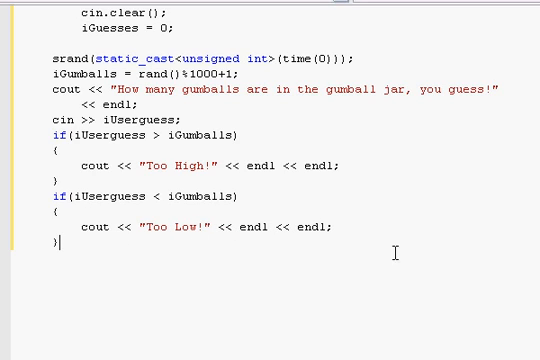
- Increment the guess counter with iGuesses ++
{"action": "scroll", "scroll_direction": "down", "scroll_amount": 3}
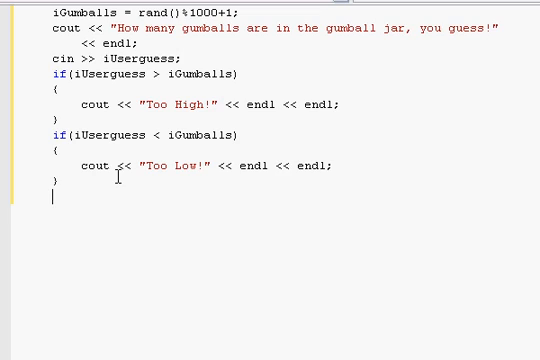
{"action": "type", "text": "iGues"}
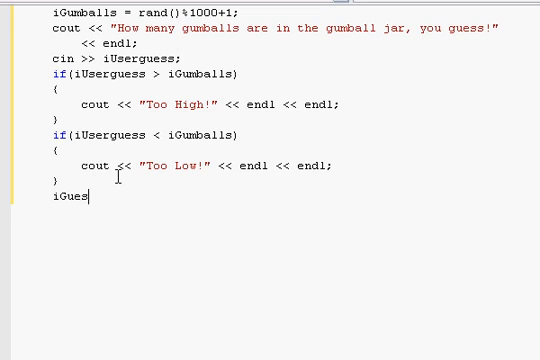
{"action": "type", "text": "ses+"}
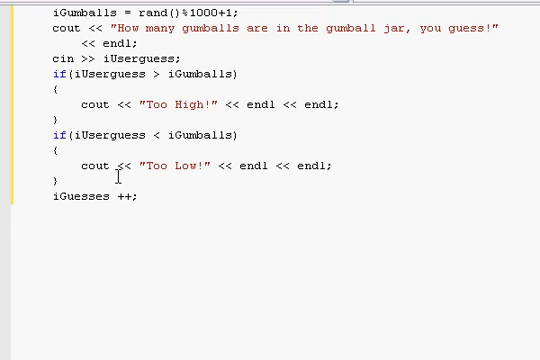
{"action": "scroll", "scroll_direction": "down", "scroll_amount": 3}
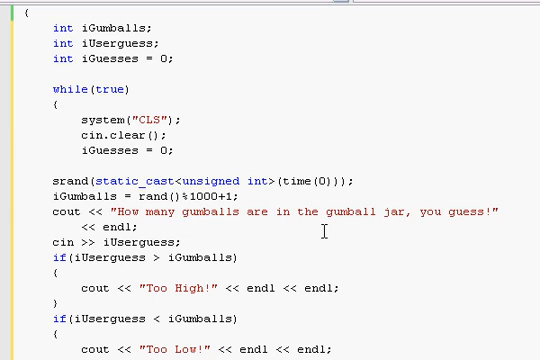
- Open a do block above cin that prints "Enter your guess: "
{"action": "type", "text": "do"}
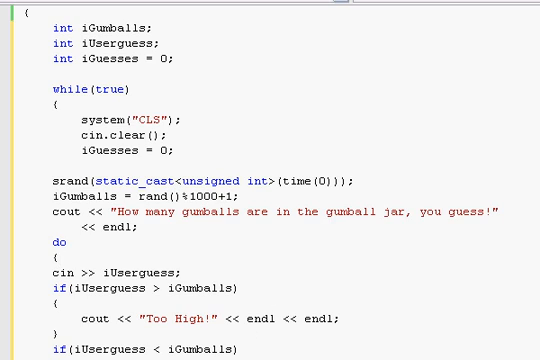
{"action": "scroll", "scroll_direction": "down", "scroll_amount": 3}
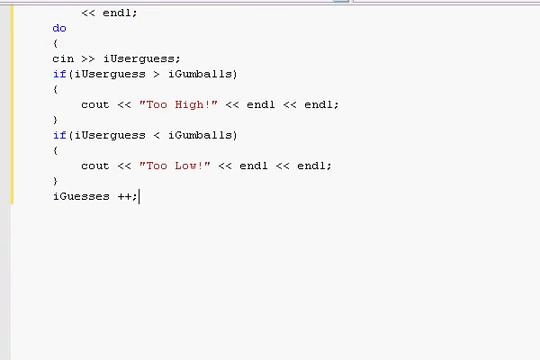
{"action": "scroll", "scroll_direction": "up", "scroll_amount": 3}
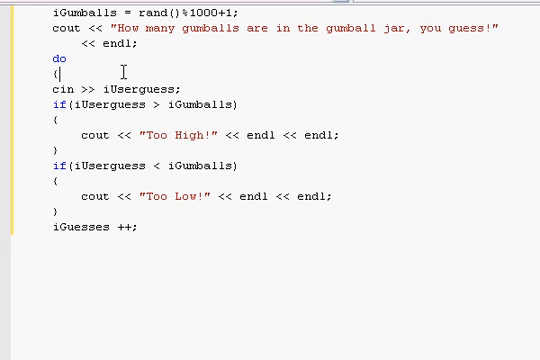
{"action": "key", "text": "enter"}
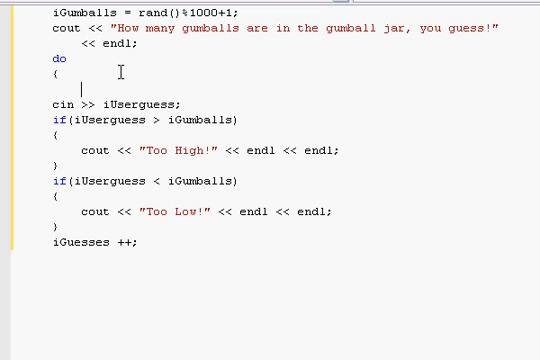
{"action": "type", "text": "cout << \""}
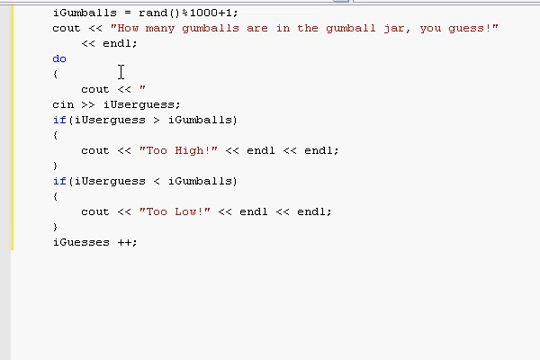
{"action": "type", "text": "Enter you"}
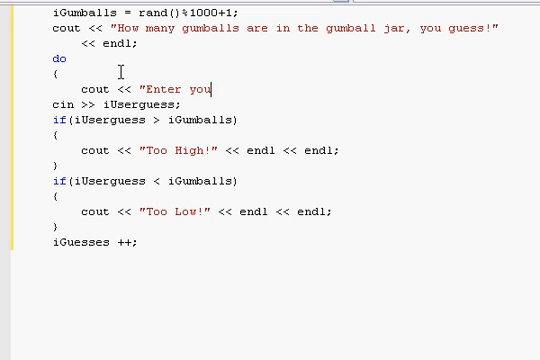
{"action": "type", "text": "r guess: \";"}
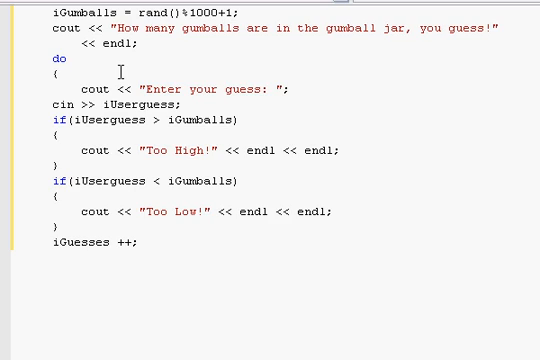
{"action": "mouse_move", "coordinate": [257, 242]}
{"action": "type", "text": "}"}
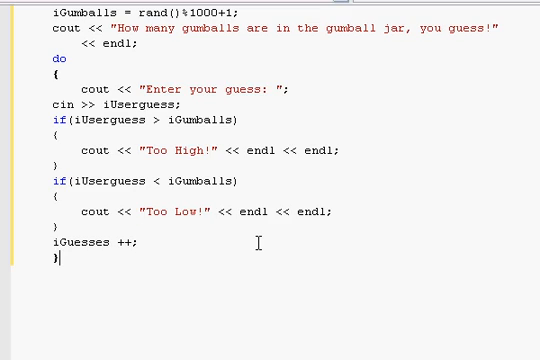
- Close the do block with while(iUserguess > iGumballs || iUserguess < iGumballs);
{"action": "type", "text": "wehi"}
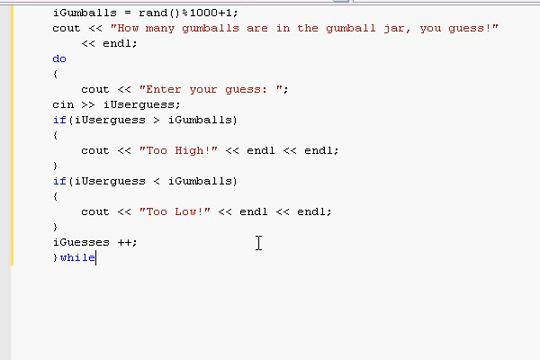
{"action": "type", "text": "("}
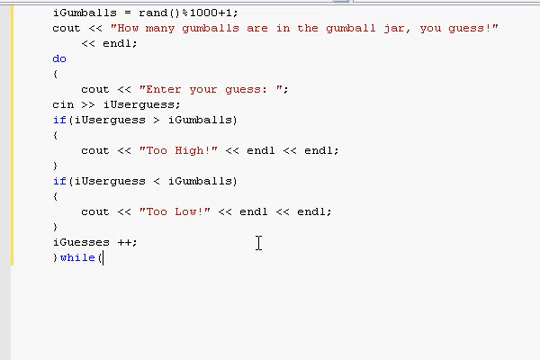
{"action": "type", "text": "iUse"}
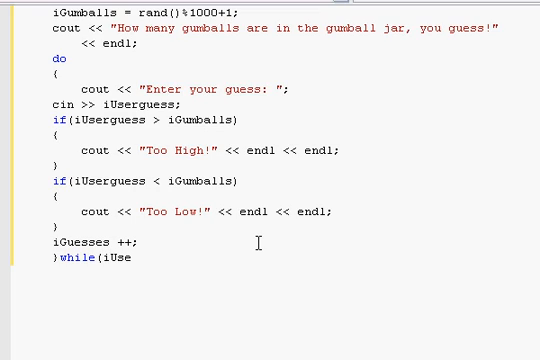
{"action": "type", "text": "rguess >"}
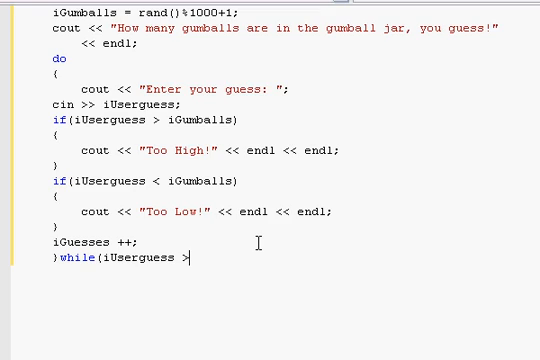
{"action": "type", "text": "iGumba"}
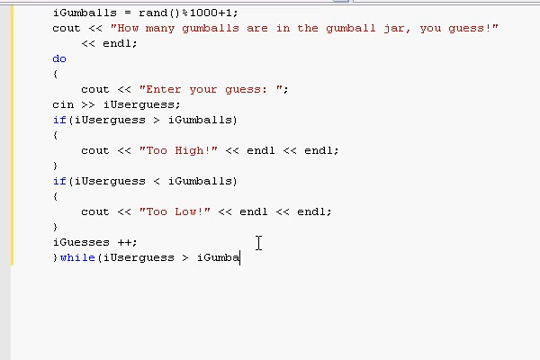
{"action": "type", "text": "lls || iUs"}
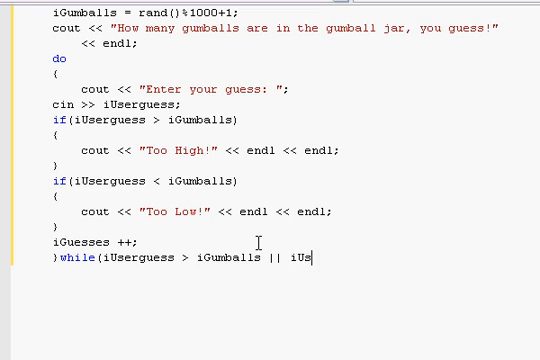
{"action": "type", "text": "erguess <"}
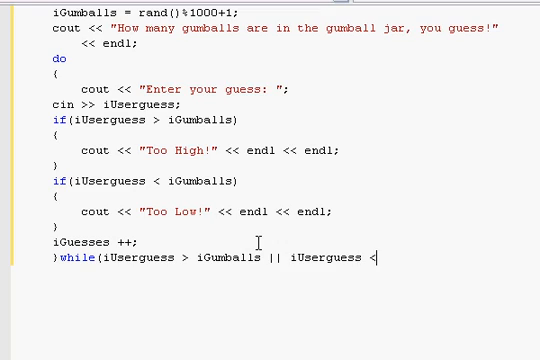
{"action": "type", "text": "iGum"}
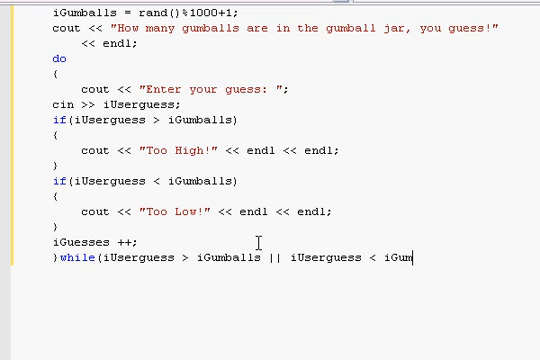
{"action": "type", "text": "balls)"}
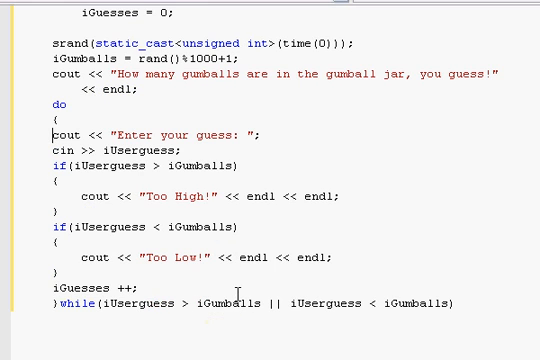
{"action": "scroll", "scroll_direction": "down", "scroll_amount": 3}
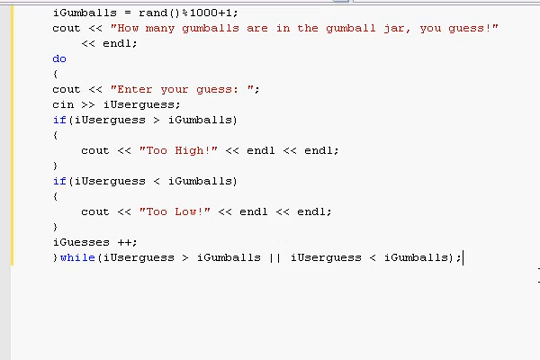
- Print "You guessed the right amount of gumballs! High Five!" after the loop
{"action": "type", "text": "co"}
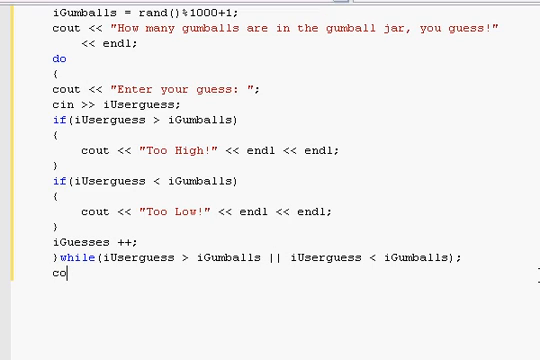
{"action": "type", "text": "ut <<"}
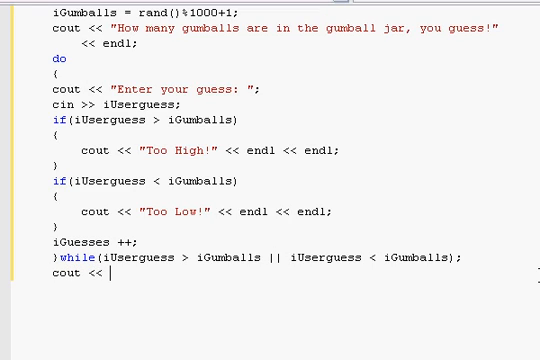
{"action": "type", "text": "\"You guess the ri"}
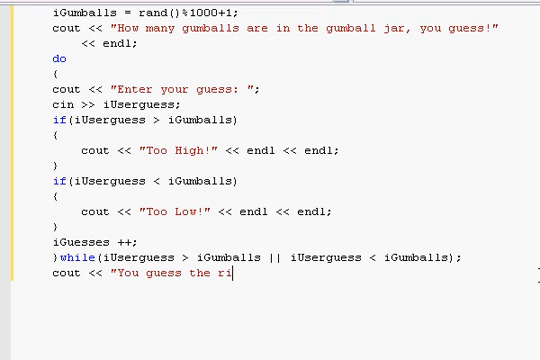
{"action": "type", "text": "ght amount of gumba"}
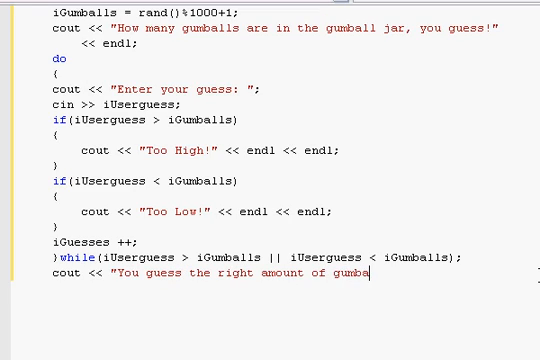
{"action": "type", "text": "lls! High Fiv"}
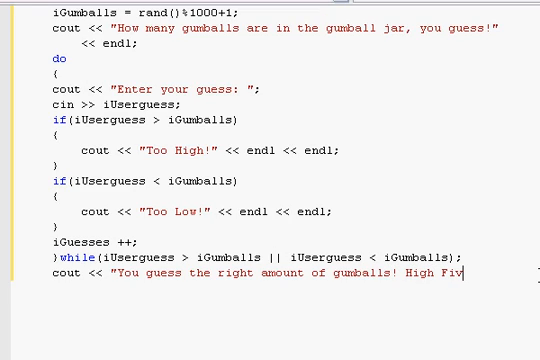
{"action": "type", "text": "e! <<"}
{"action": "type", "text": "endl << endl;"}
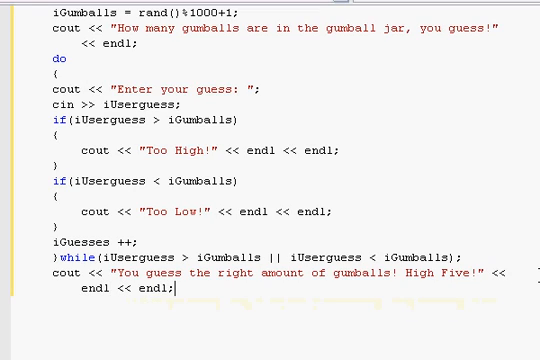
- Print "You took " iGuesses " guesses", then pause with system("PAUSE")
{"action": "type", "text": "cout <<"}
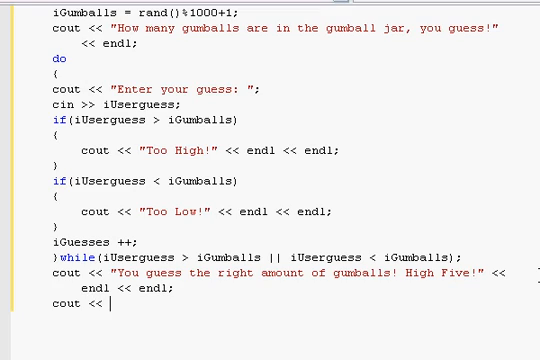
{"action": "type", "text": "\"You took"}
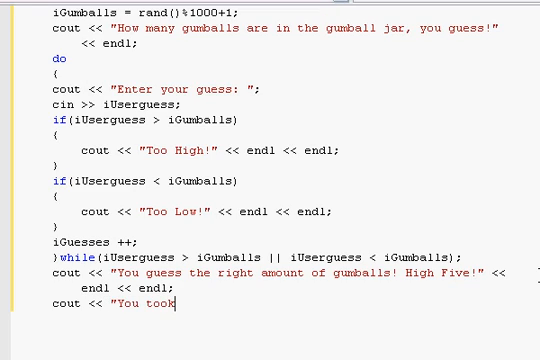
{"action": "type", "text": "\" << iGue"}
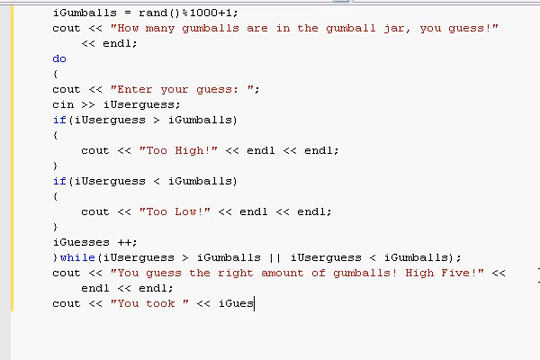
{"action": "type", "text": "ses <<"}
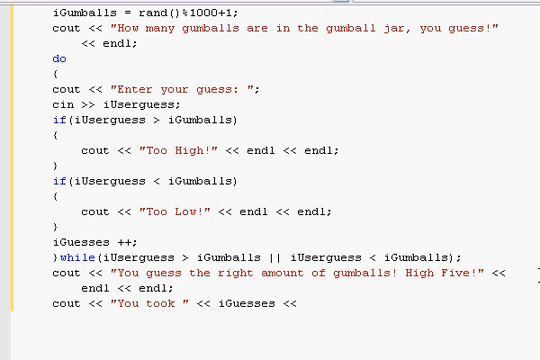
{"action": "type", "text": "\" guesses\" << en"}
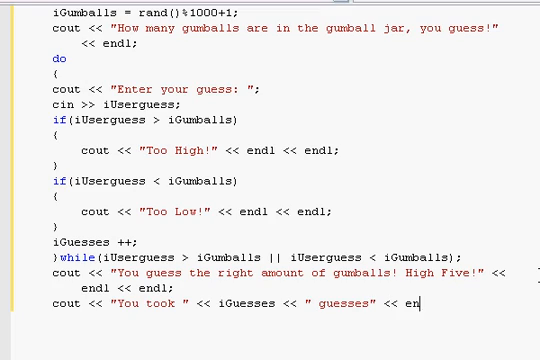
{"action": "type", "text": "dl << endl;"}
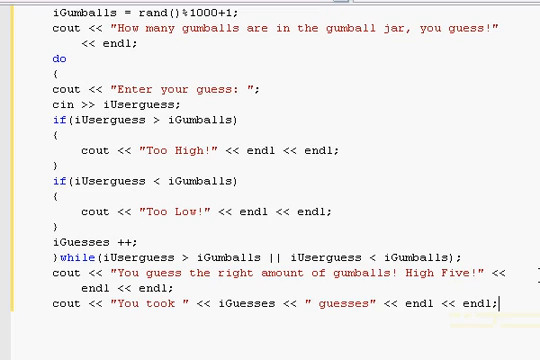
{"action": "type", "text": "s"}
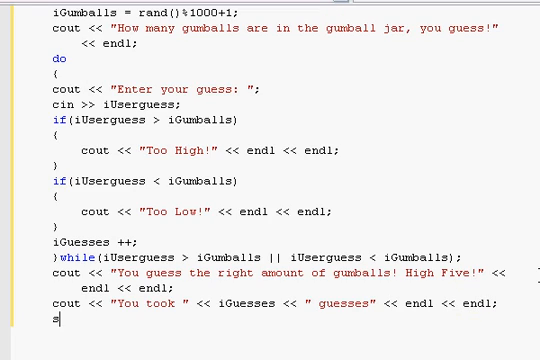
{"action": "type", "text": "system(\"PAUS"}
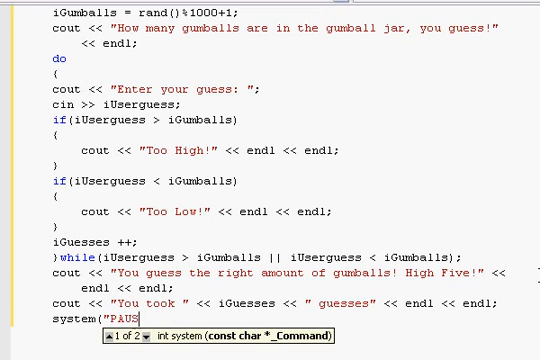
{"action": "type", "text": "E\");"}
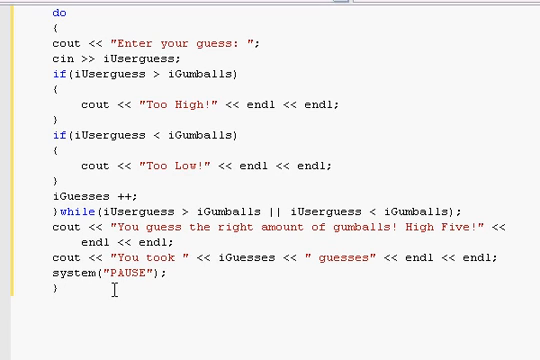
- Add return 0; at the end of main and bring up the running console game
{"action": "type", "text": "return 0"}
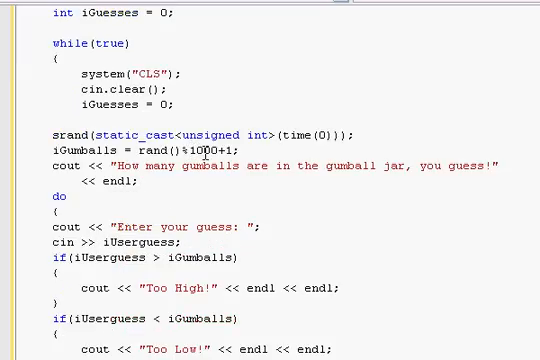
{"action": "scroll", "scroll_direction": "down", "scroll_amount": 3}
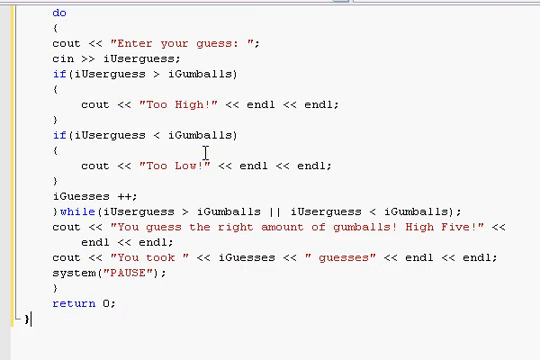
{"action": "left_click", "coordinate": [20, 5]}
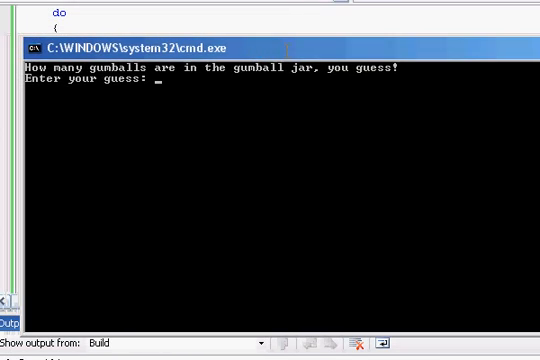
{"action": "mouse_move", "coordinate": [230, 88]}
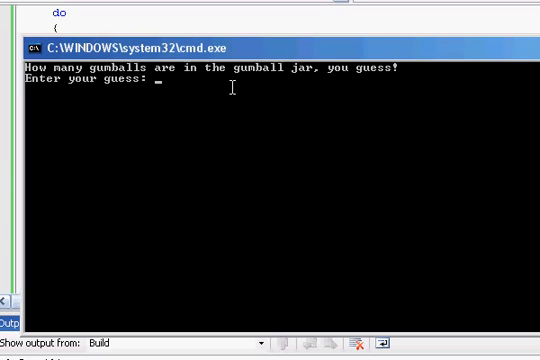
- Guess 500 and get "Too High!", then enter 400
{"action": "type", "text": "500"}
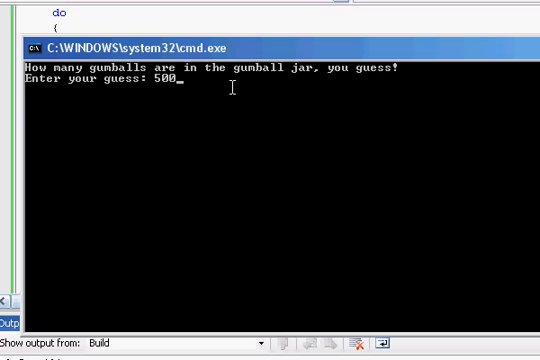
{"action": "type", "text": "400"}
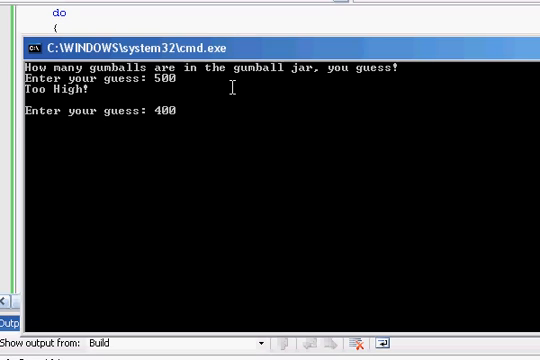
{"action": "type", "text": "400"}
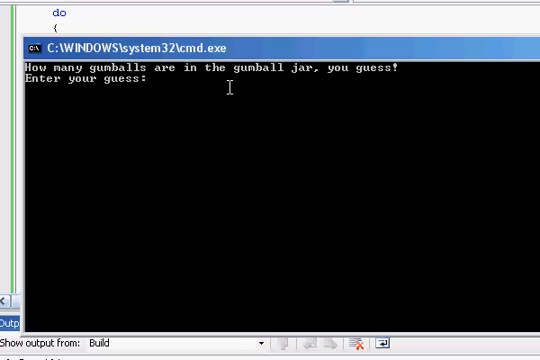
- Guess 500, 400, 15, 160 and 154 in the console game, narrowing toward the count
{"action": "type", "text": "500"}
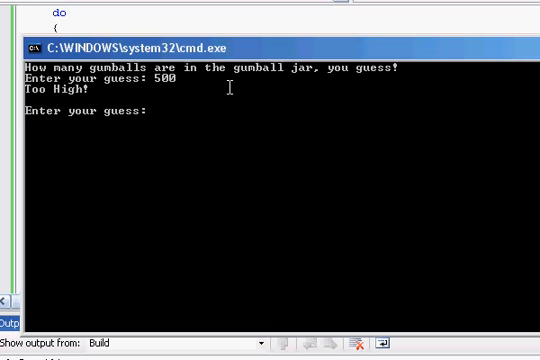
{"action": "type", "text": "400"}
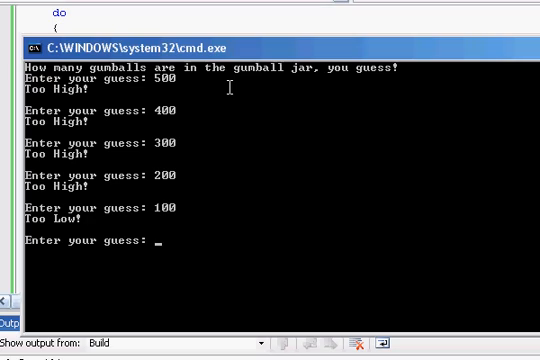
{"action": "type", "text": "150"}
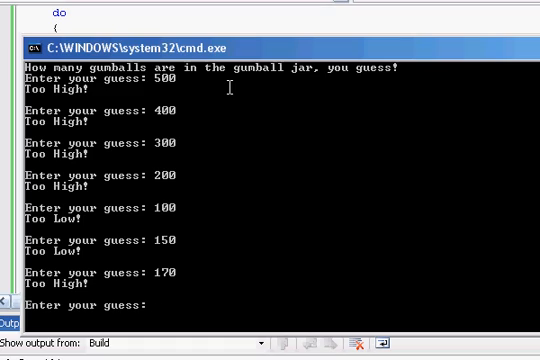
{"action": "type", "text": "160"}
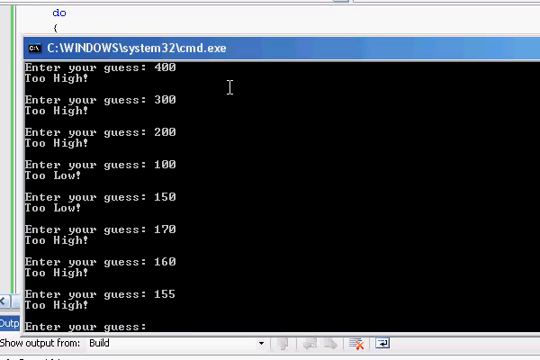
{"action": "type", "text": "154"}
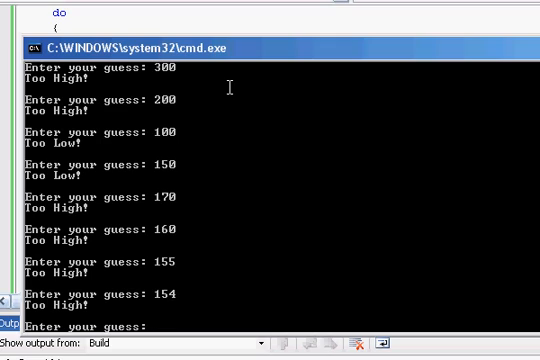